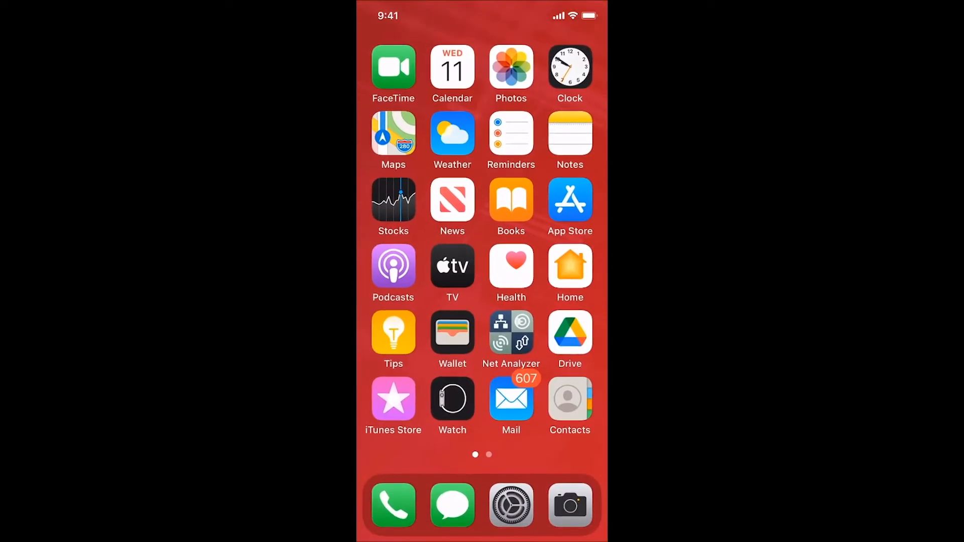
- Move across the Home Screen and check MobileIron Go before heading to Mail
{"action": "scroll", "scroll_direction": "left", "scroll_amount": 3}
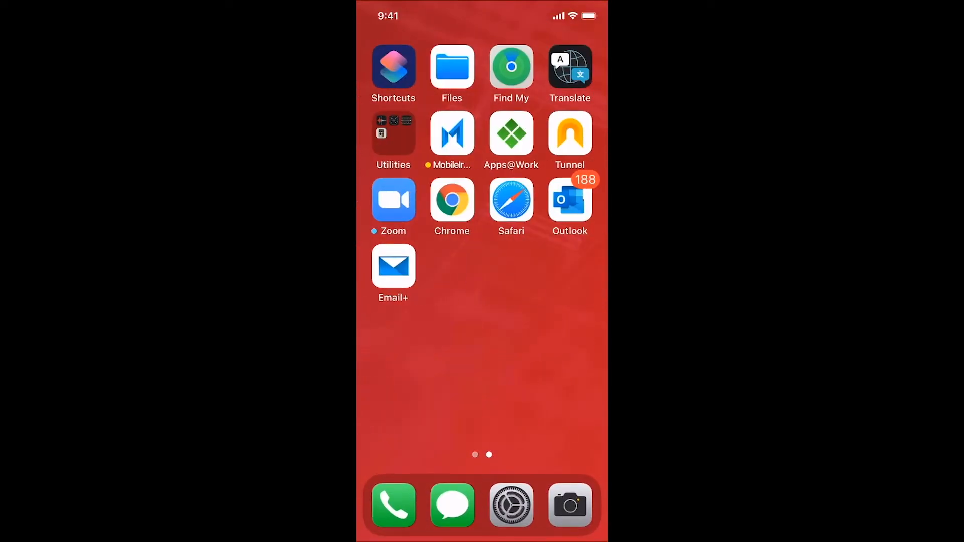
{"action": "left_click", "coordinate": [451, 134]}
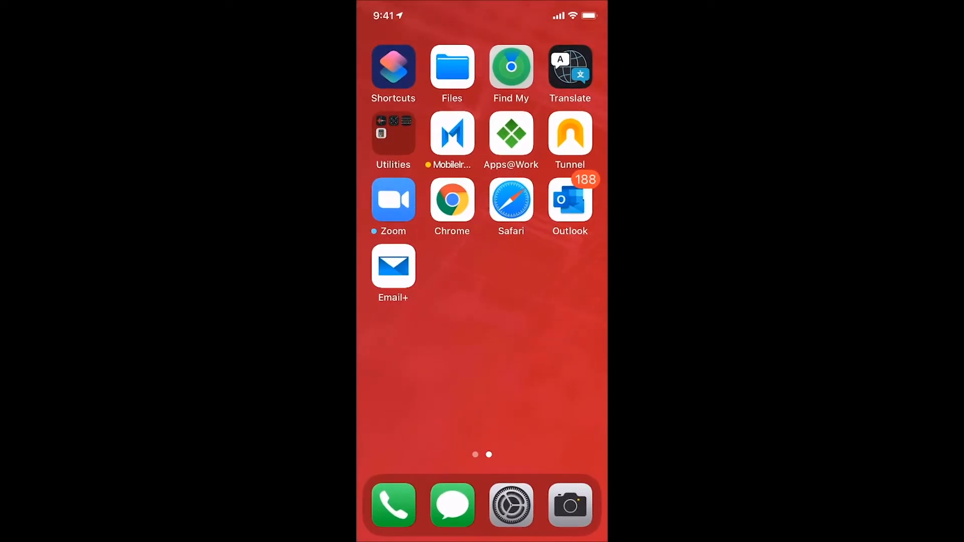
{"action": "left_click", "coordinate": [569, 199]}
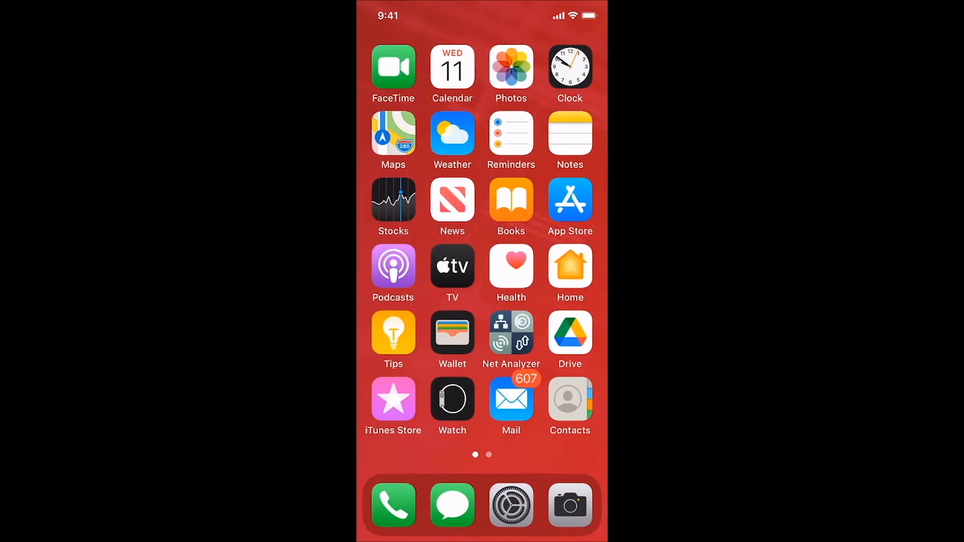
- Read the top IMPORTANT Microsoft 365 account update message in Mail, including its QR code
{"action": "left_click", "coordinate": [510, 399]}
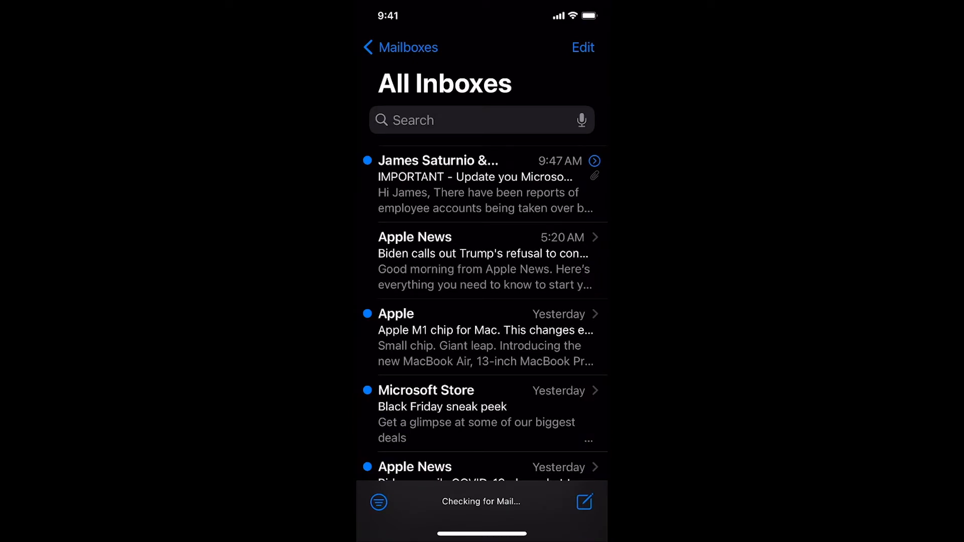
{"action": "left_click", "coordinate": [485, 185]}
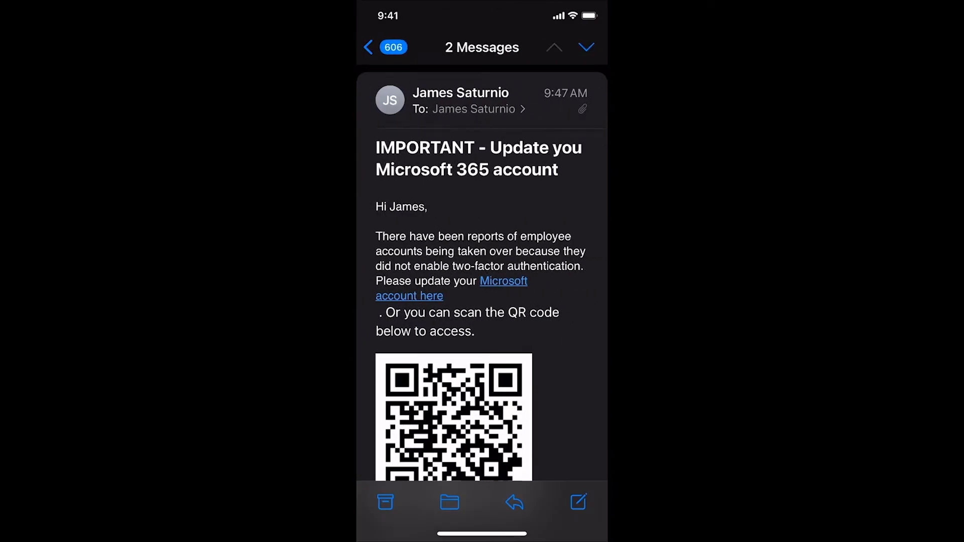
{"action": "scroll", "scroll_direction": "up", "scroll_amount": 3}
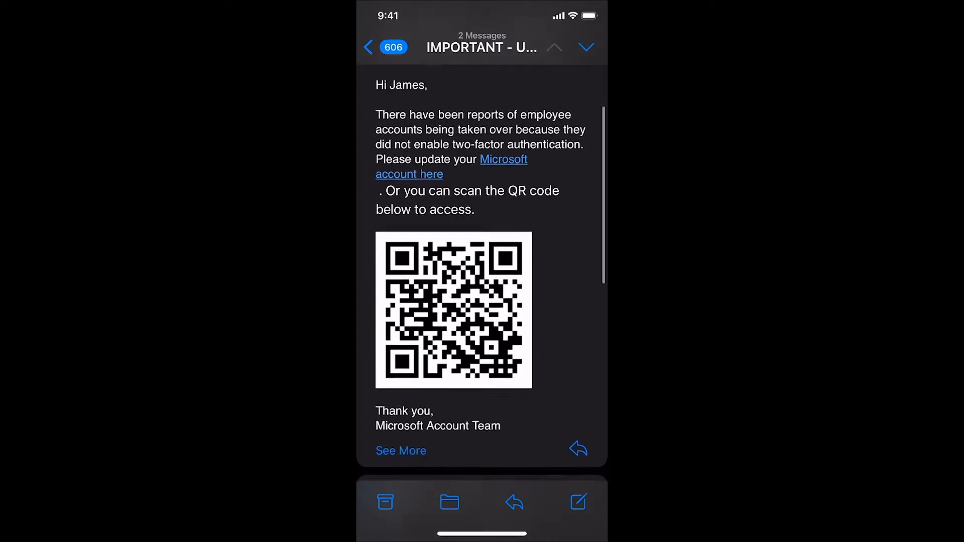
{"action": "scroll", "scroll_direction": "down", "scroll_amount": 3}
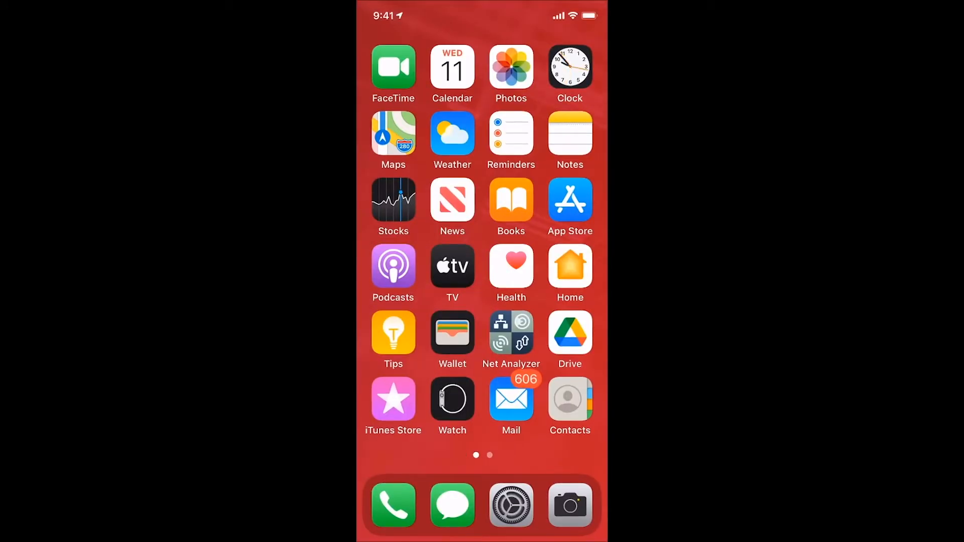
- Reach the second Home Screen page and launch Settings from the dock
{"action": "left_click", "coordinate": [569, 505]}
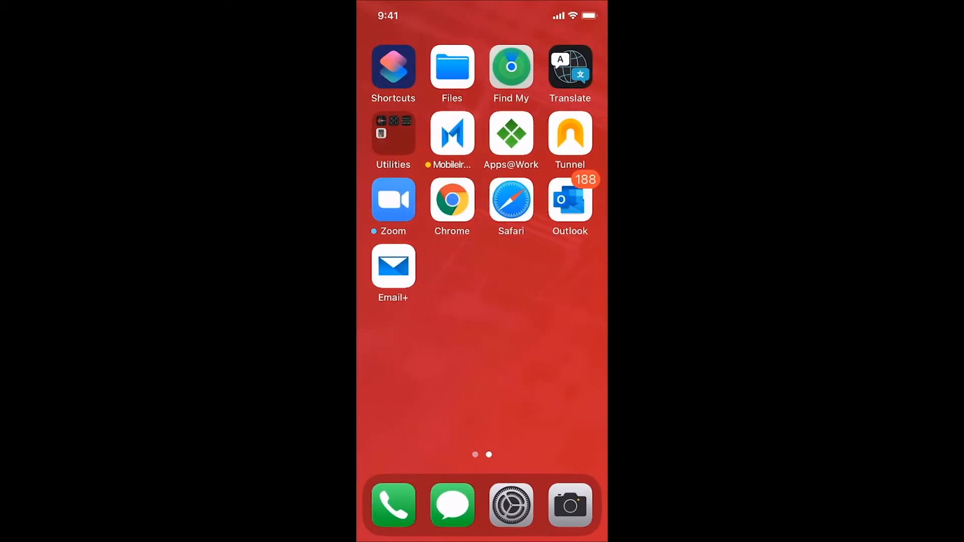
{"action": "left_click", "coordinate": [511, 505]}
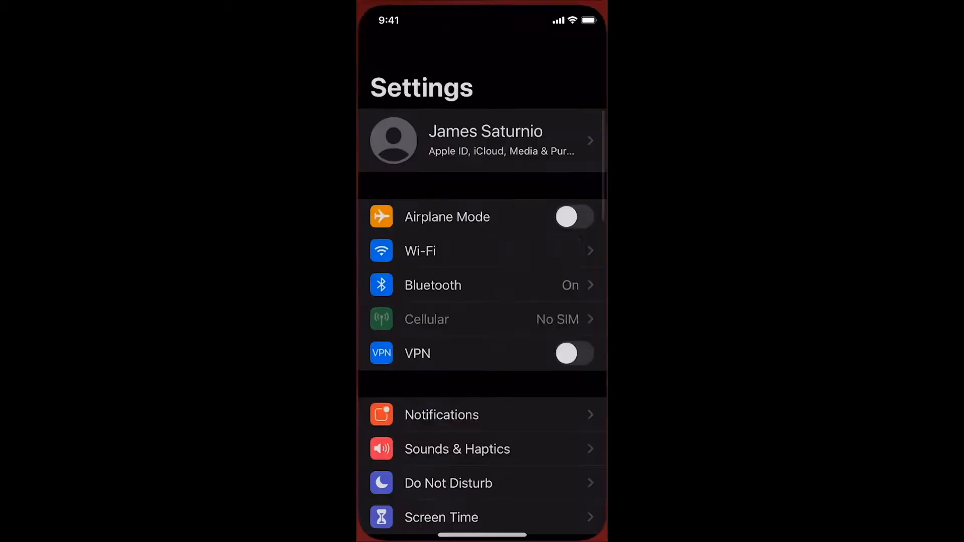
- Join the xfinitywifi network from Wi-Fi settings, triggering a MobileIron Go network threat
{"action": "left_click", "coordinate": [565, 353]}
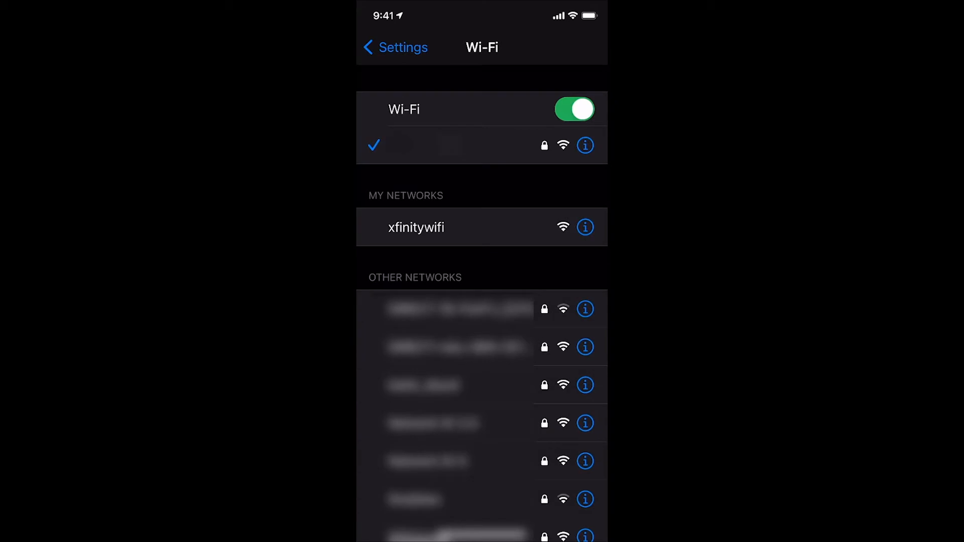
{"action": "left_click", "coordinate": [416, 228]}
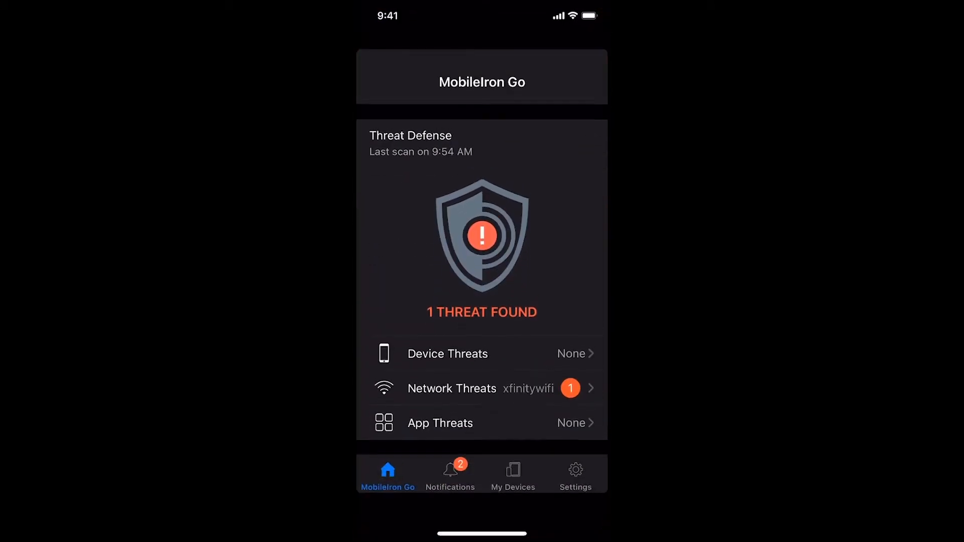
- Return home, revisit Wi-Fi settings and read the Threat Detected banners
{"action": "left_click", "coordinate": [483, 387]}
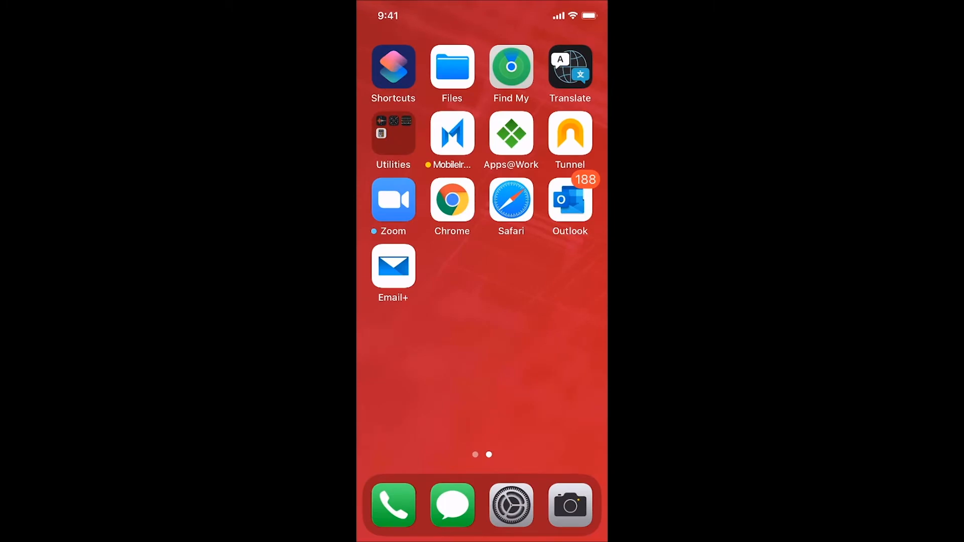
{"action": "left_click", "coordinate": [511, 505]}
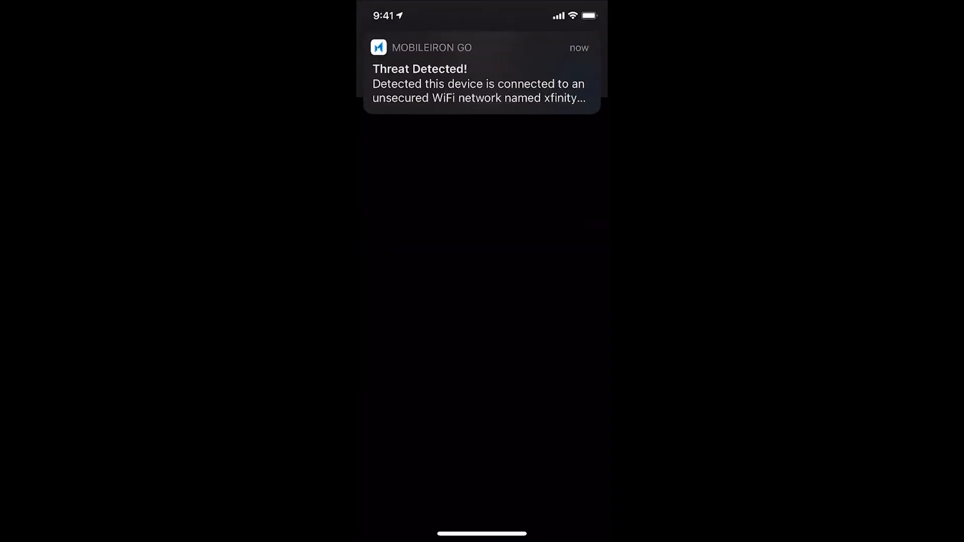
{"action": "left_click", "coordinate": [481, 73]}
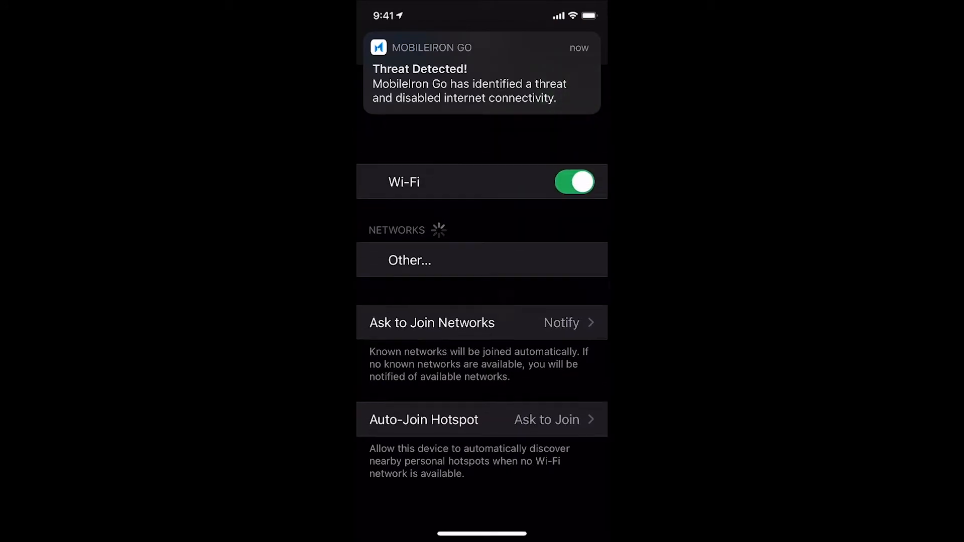
- Go home and bring up MobileIron Go's Notifications tab with the threat alerts
{"action": "key", "text": "home"}
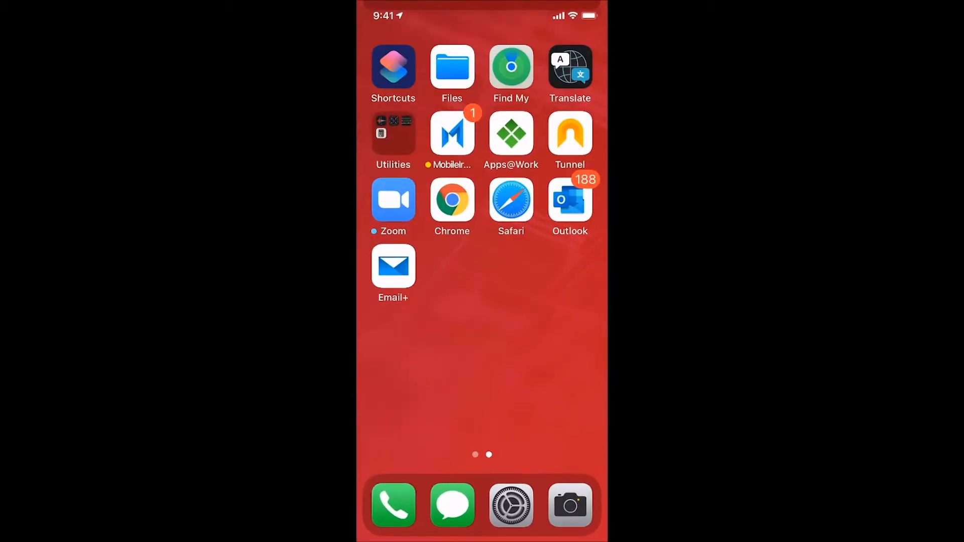
{"action": "left_click", "coordinate": [451, 134]}
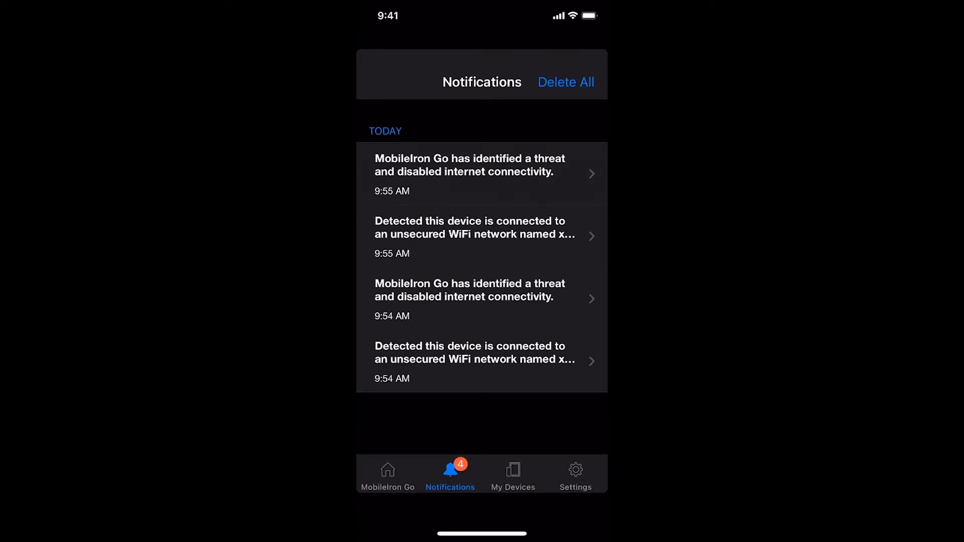
- Review the newest threat notification, then follow Network Threats to the xfinity WiFi login page
{"action": "left_click", "coordinate": [481, 173]}
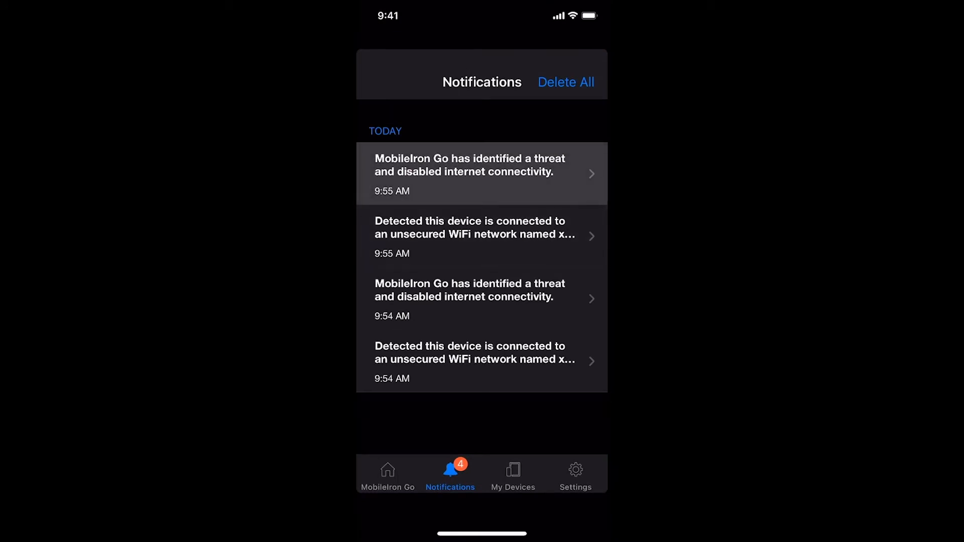
{"action": "left_click", "coordinate": [388, 473]}
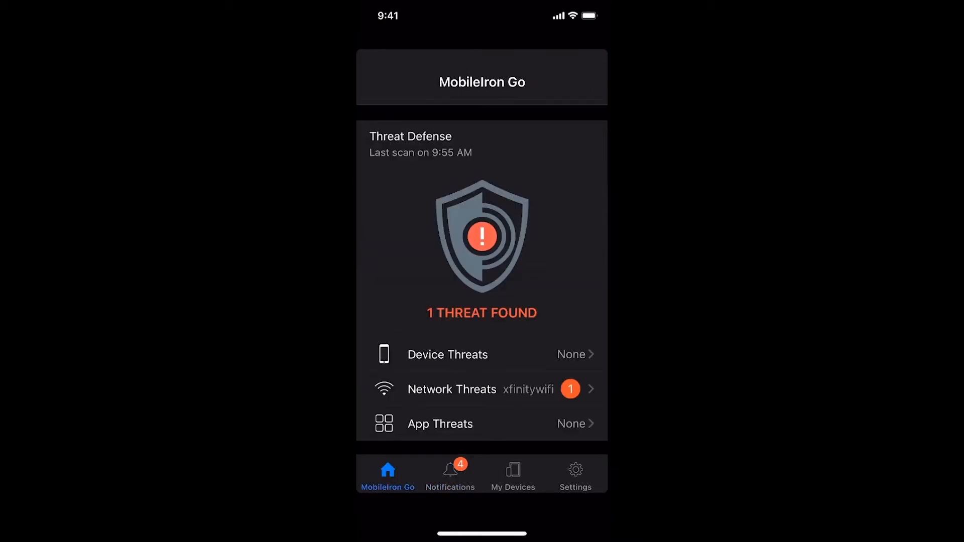
{"action": "left_click", "coordinate": [481, 389]}
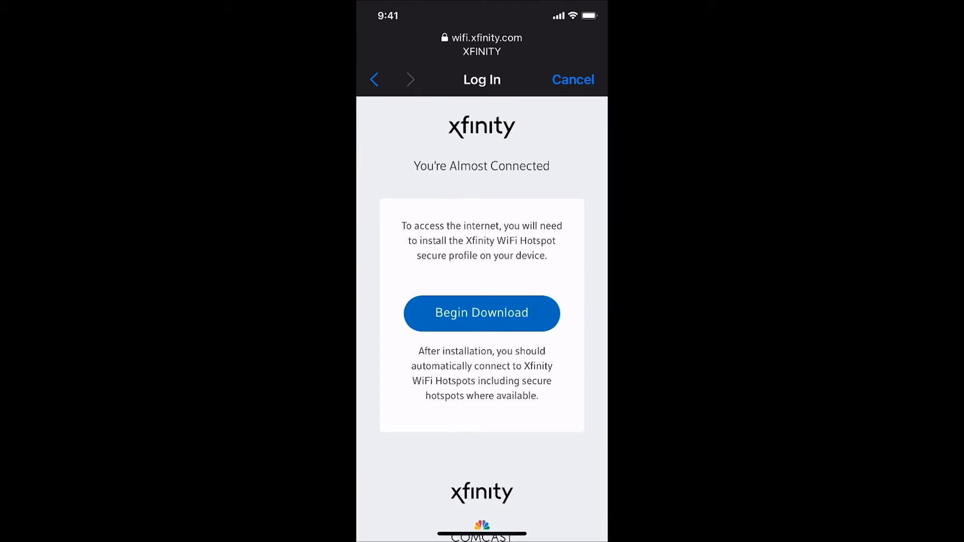
- Dismiss the Profile Downloaded alert and install the XFINITY WiFi profile from Comcast
{"action": "left_click", "coordinate": [482, 313]}
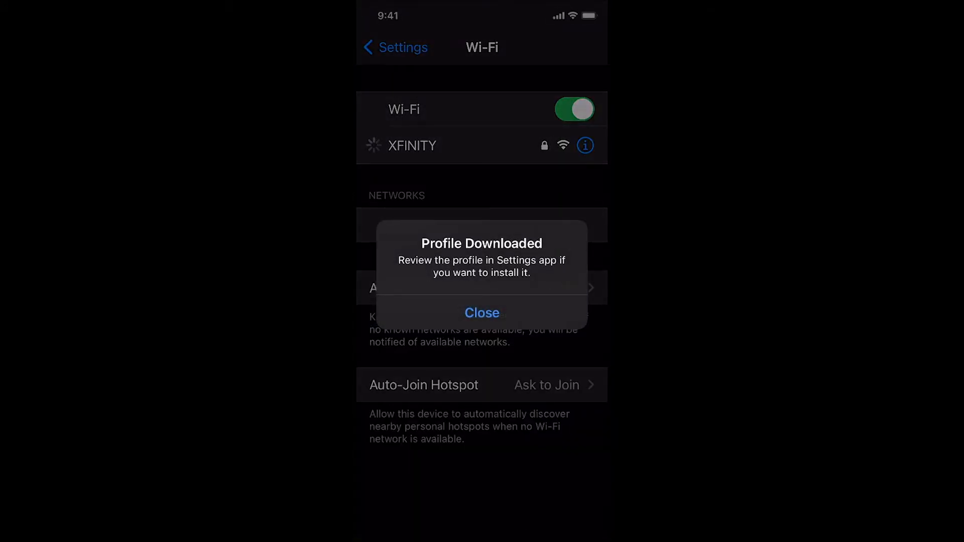
{"action": "left_click", "coordinate": [482, 312]}
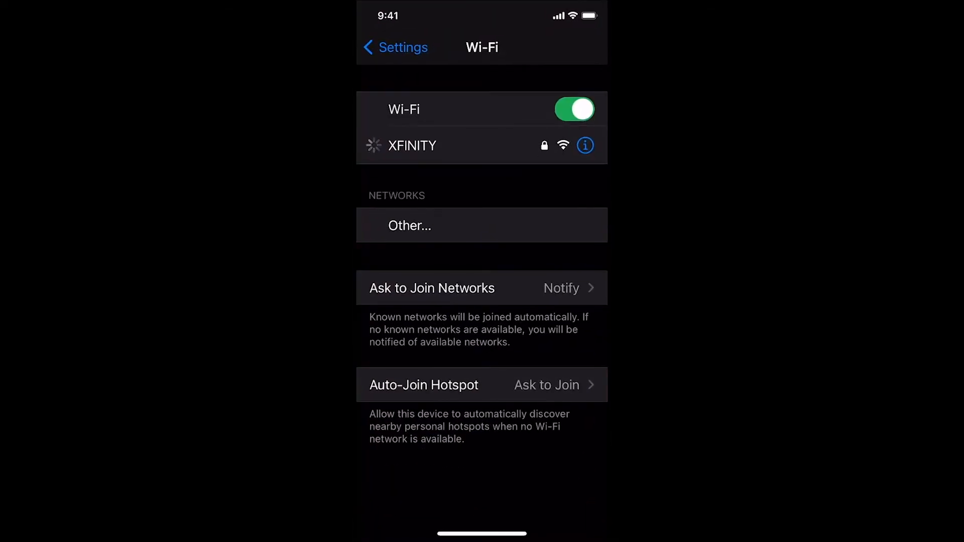
{"action": "left_click", "coordinate": [395, 47]}
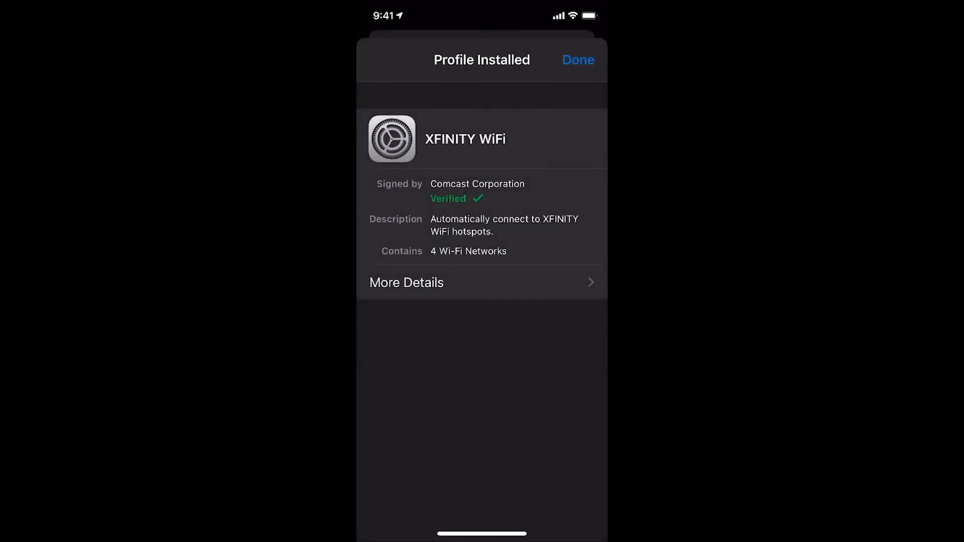
{"action": "left_click", "coordinate": [576, 60]}
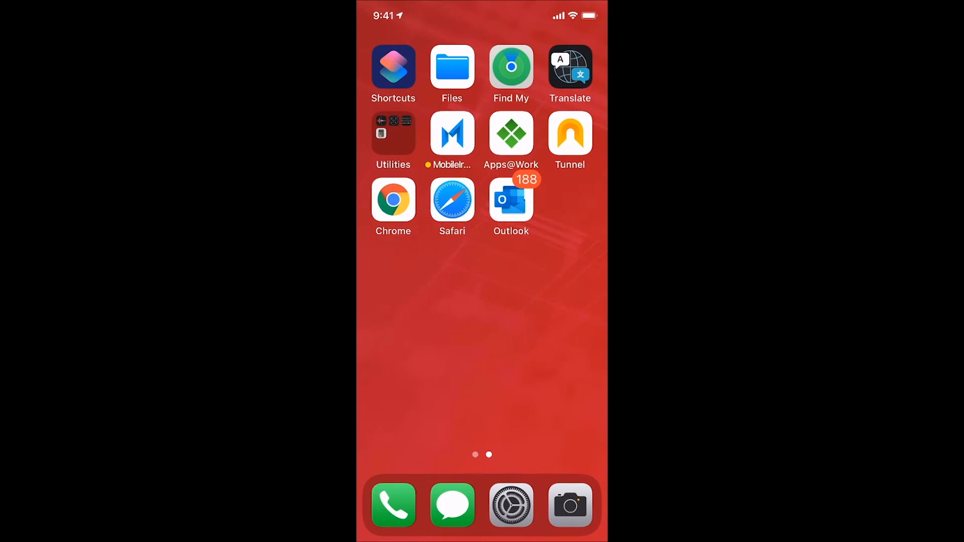
- Launch MobileIron Go, now showing no threats but the device not compliant
{"action": "left_click", "coordinate": [510, 200]}
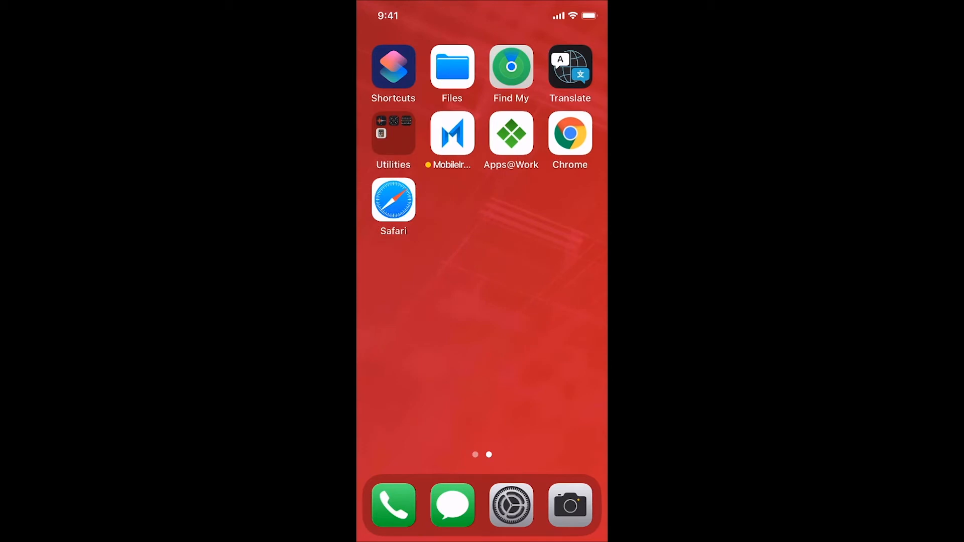
{"action": "left_click", "coordinate": [451, 134]}
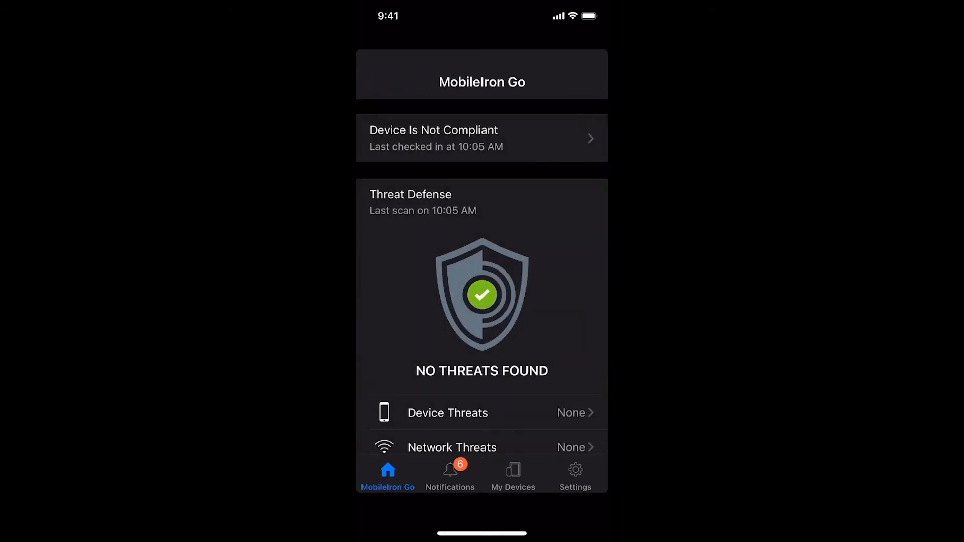
- Read the latest unsecured xfinitywifi notification and the previous threat notification in MobileIron Go
{"action": "left_click", "coordinate": [450, 472]}
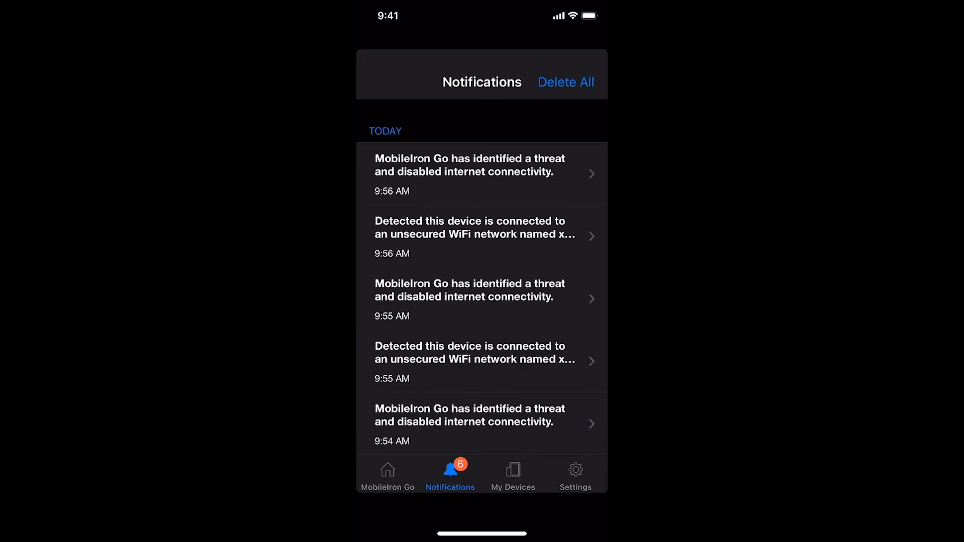
{"action": "left_click", "coordinate": [481, 174]}
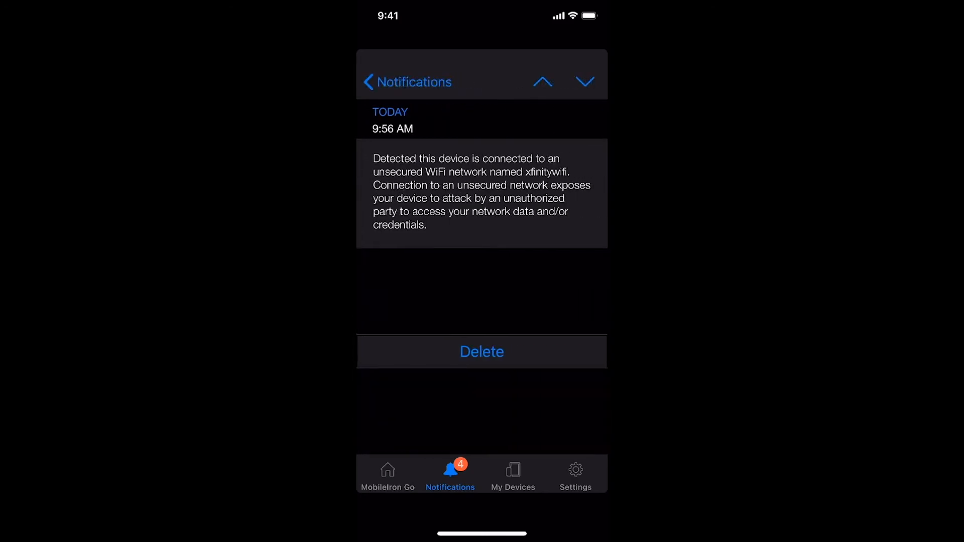
{"action": "left_click", "coordinate": [584, 82]}
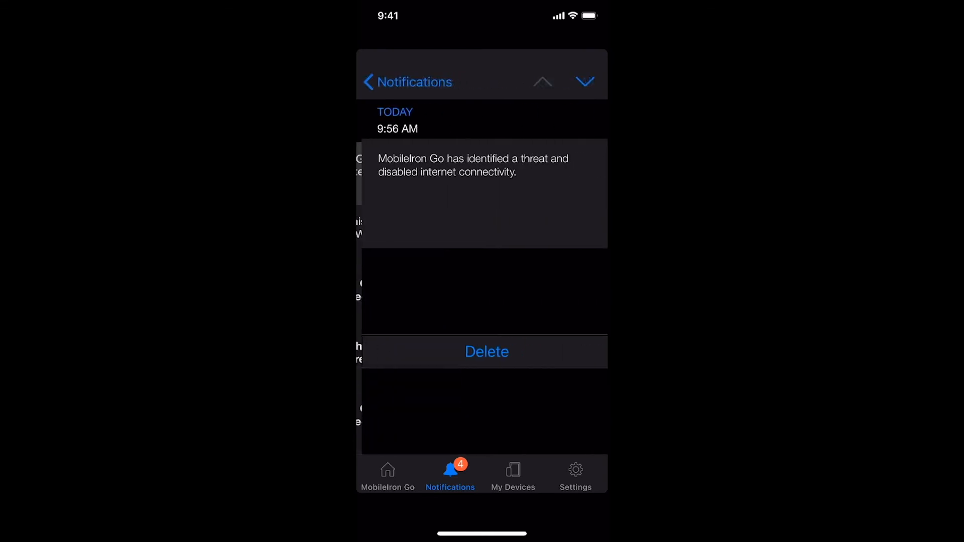
{"action": "left_click", "coordinate": [388, 473]}
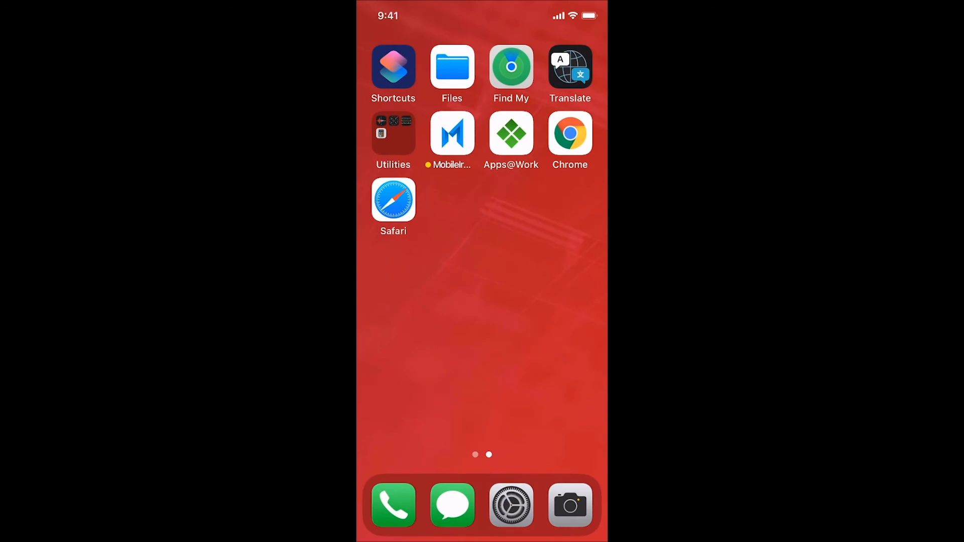
- Check Wi-Fi settings and switch back to MobileIron Go, now in compliance
{"action": "left_click", "coordinate": [511, 505]}
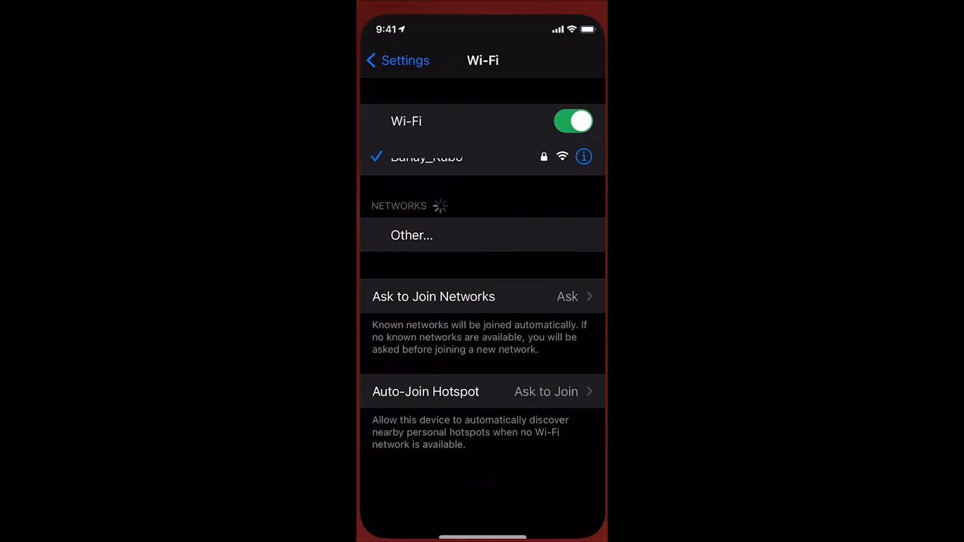
{"action": "left_click", "coordinate": [397, 61]}
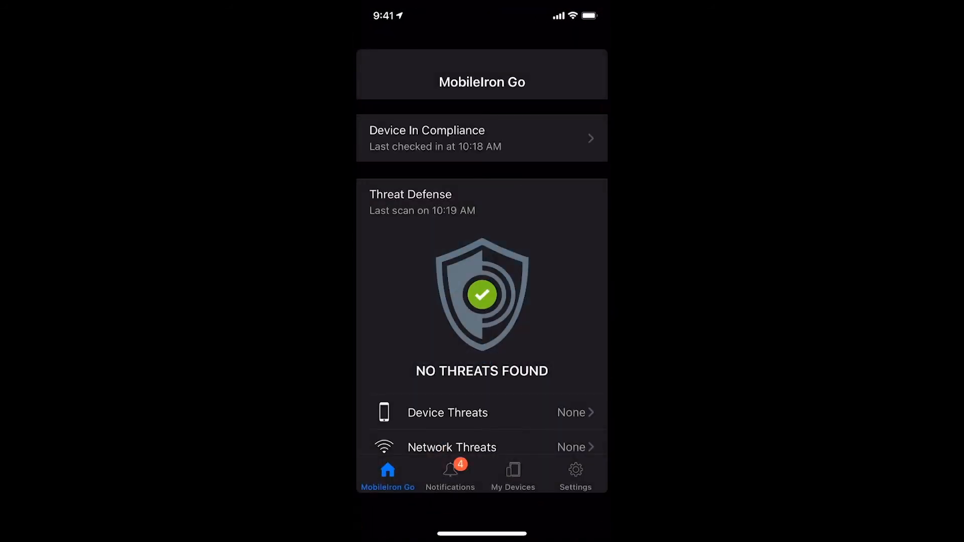
- Clear all MobileIron Go notifications with Delete All and return to the main tab
{"action": "left_click", "coordinate": [450, 473]}
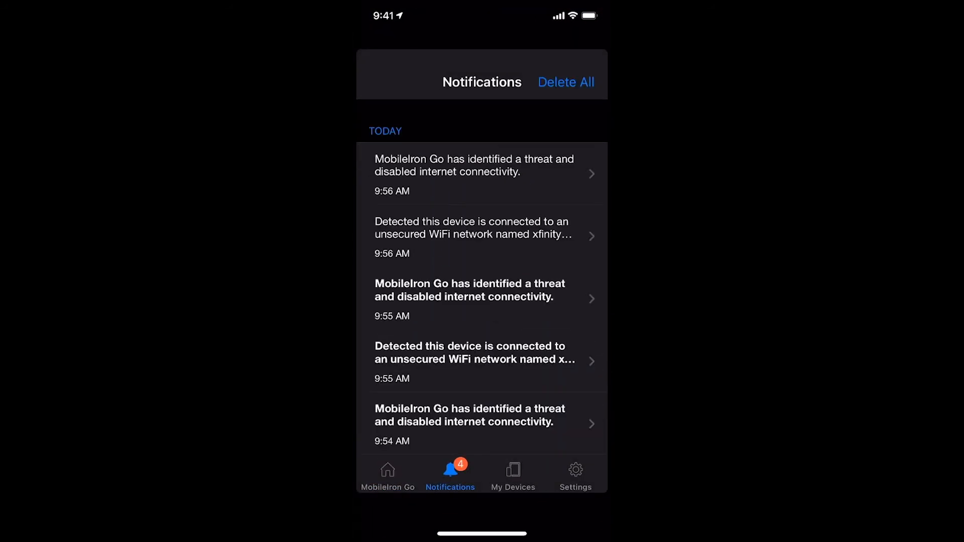
{"action": "left_click", "coordinate": [565, 81]}
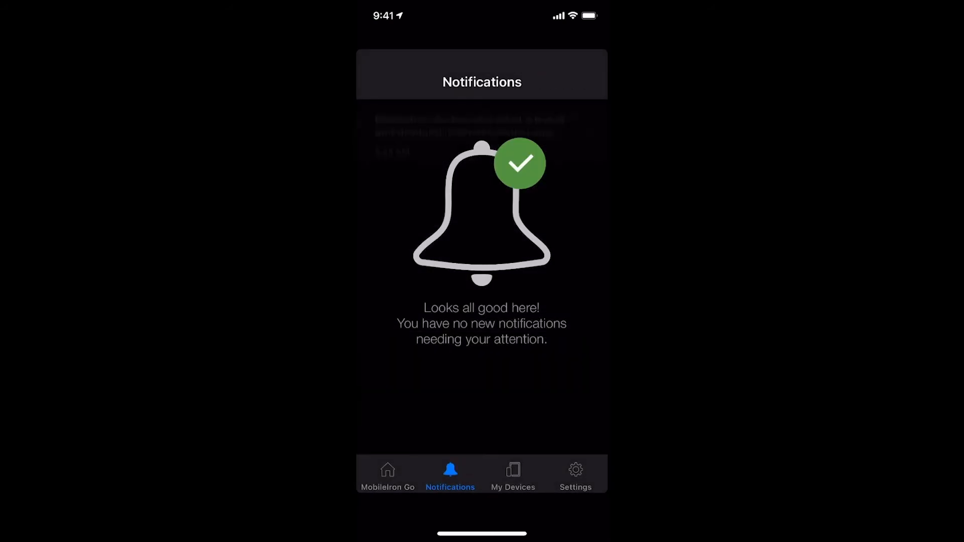
{"action": "left_click", "coordinate": [387, 472]}
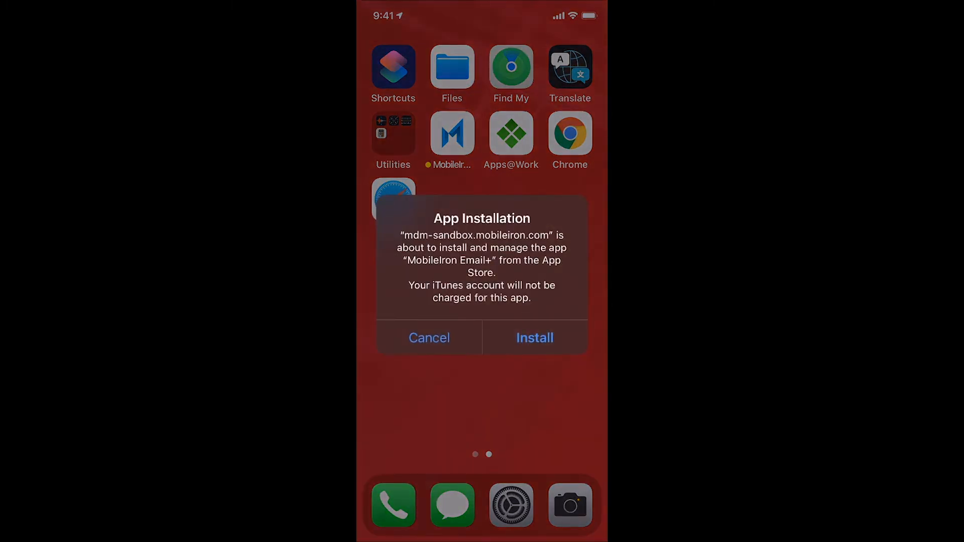
- Approve installing MobileIron Email+ and launch the reinstalled Outlook app
{"action": "left_click", "coordinate": [534, 337]}
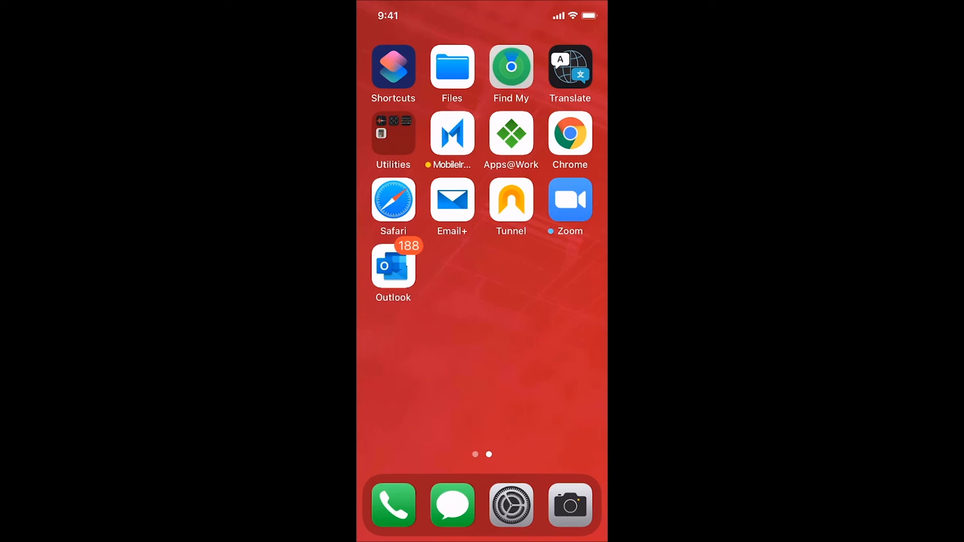
{"action": "left_click", "coordinate": [393, 269]}
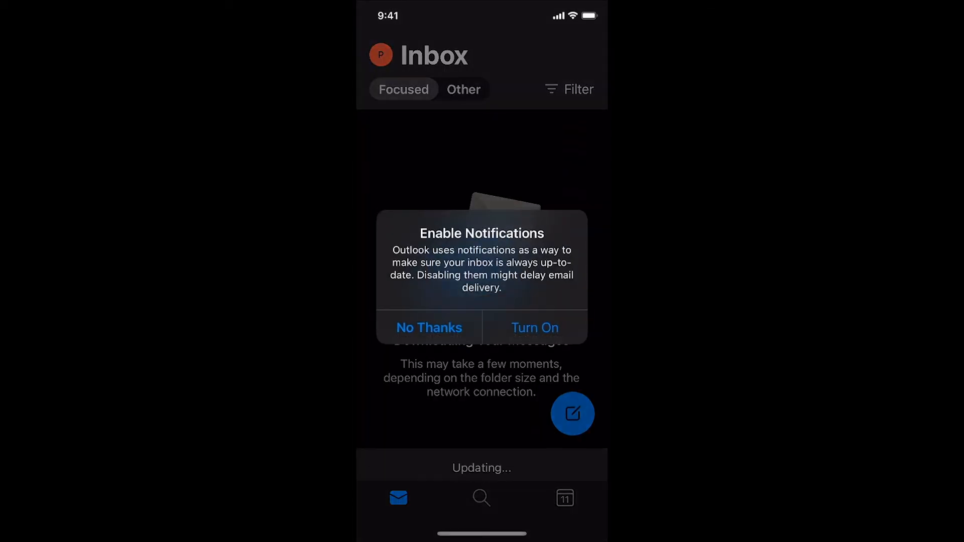
- Answer Outlook's Enable Notifications prompt and launch the Apps@Work store from the Home screen
{"action": "left_click", "coordinate": [534, 327]}
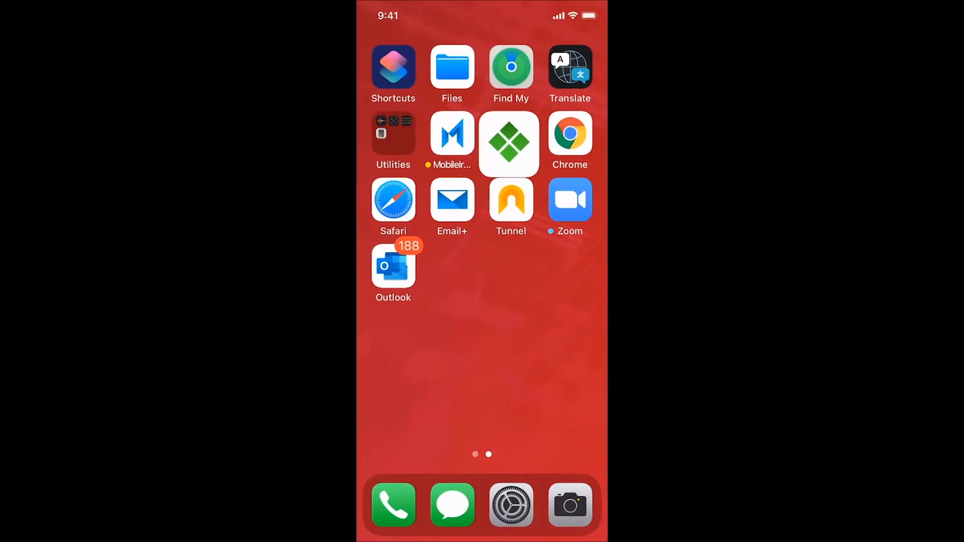
{"action": "left_click", "coordinate": [509, 141]}
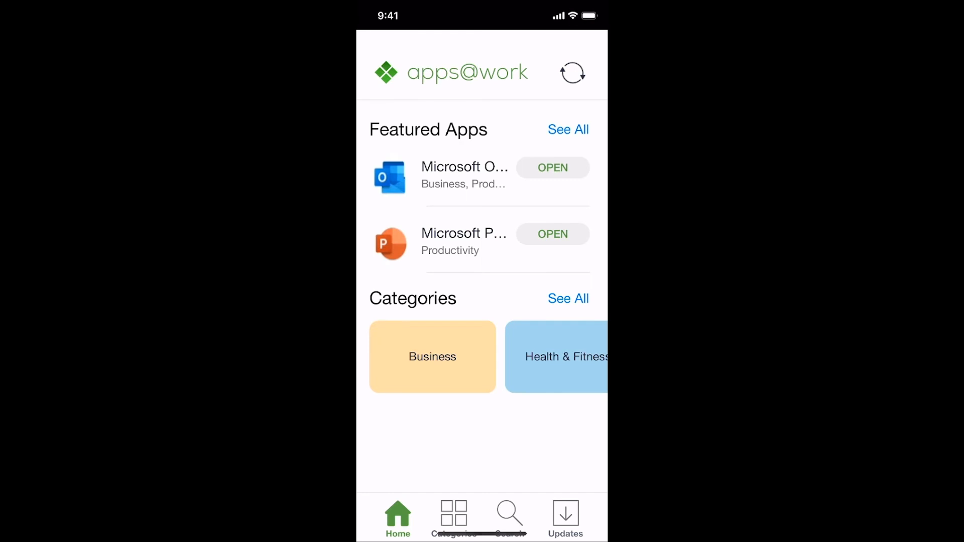